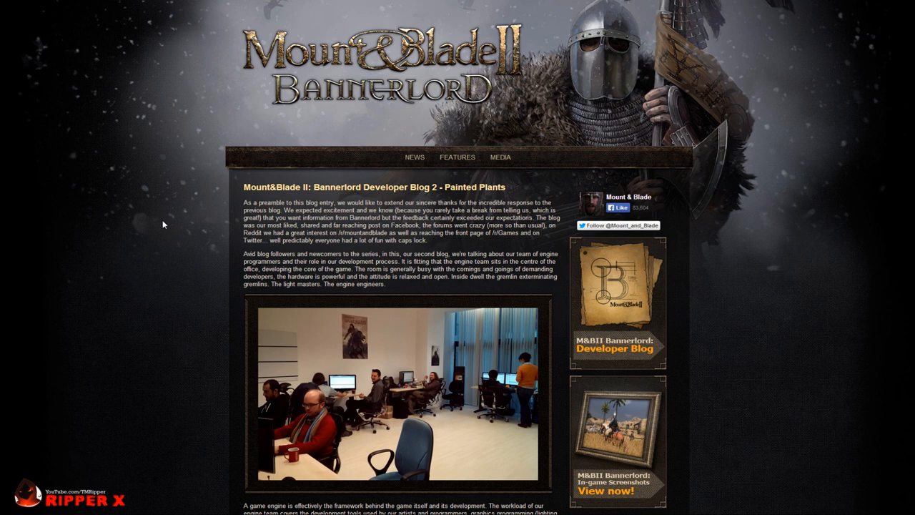
mouse_move(163, 261)
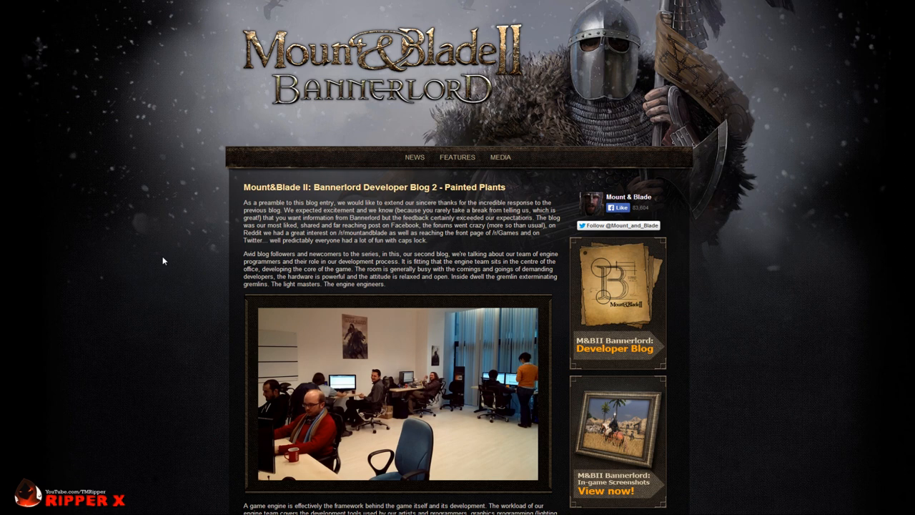
mouse_move(186, 295)
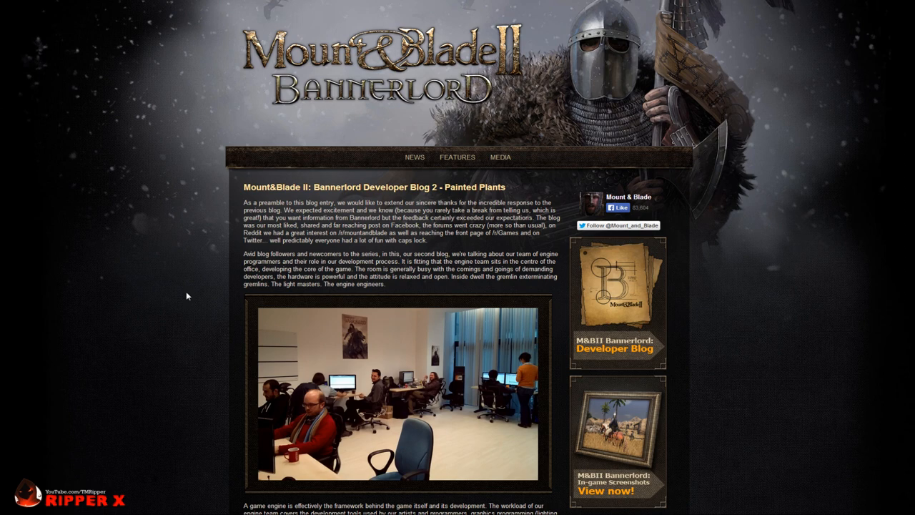
scroll("down", 3)
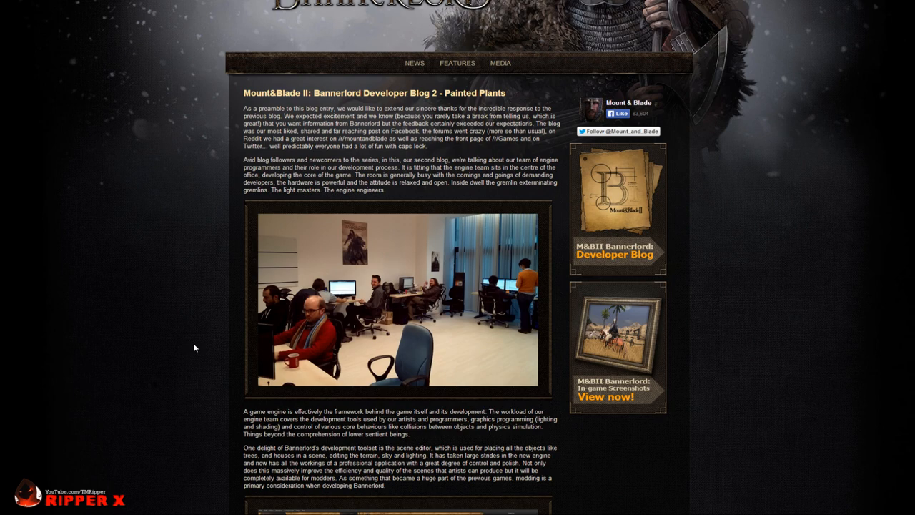
scroll("down", 3)
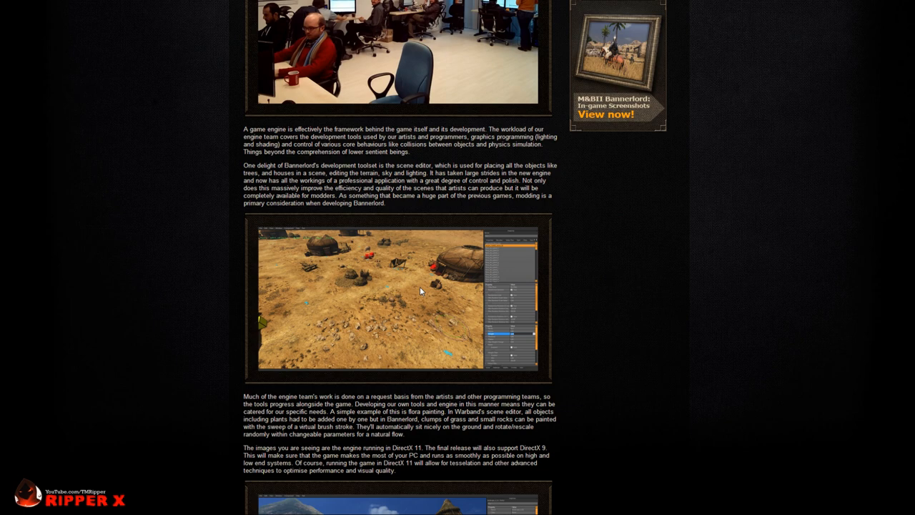
scroll("down", 3)
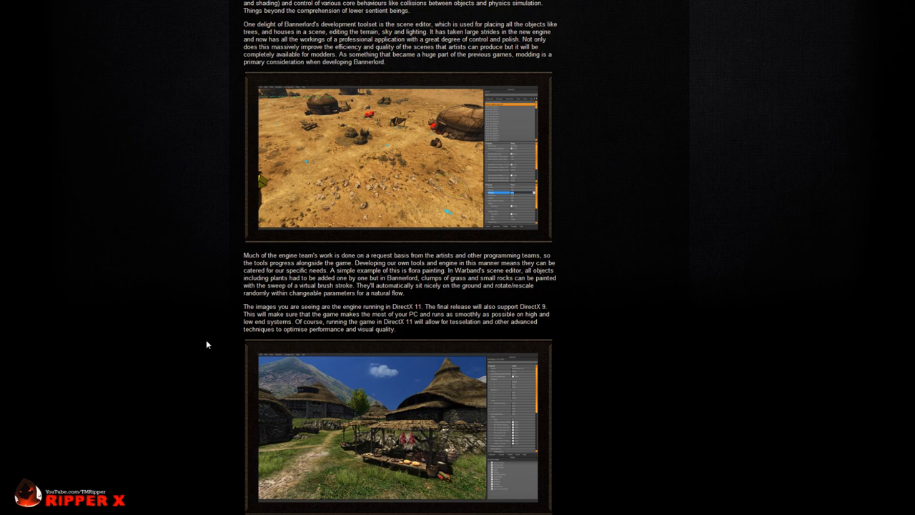
mouse_move(398, 413)
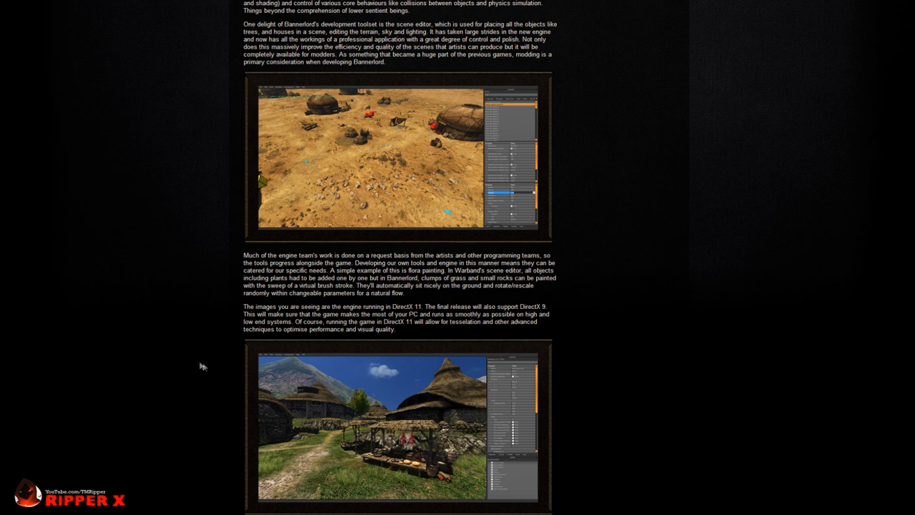
scroll("down", 3)
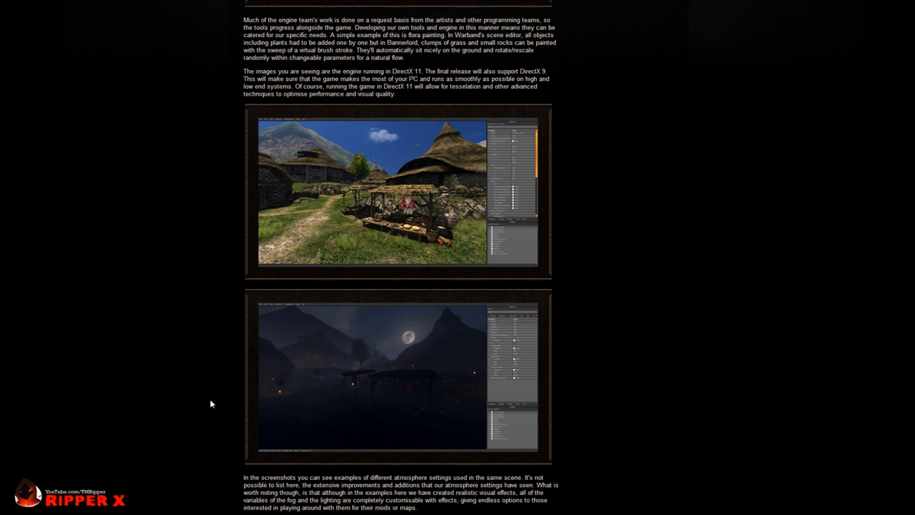
scroll("down", 3)
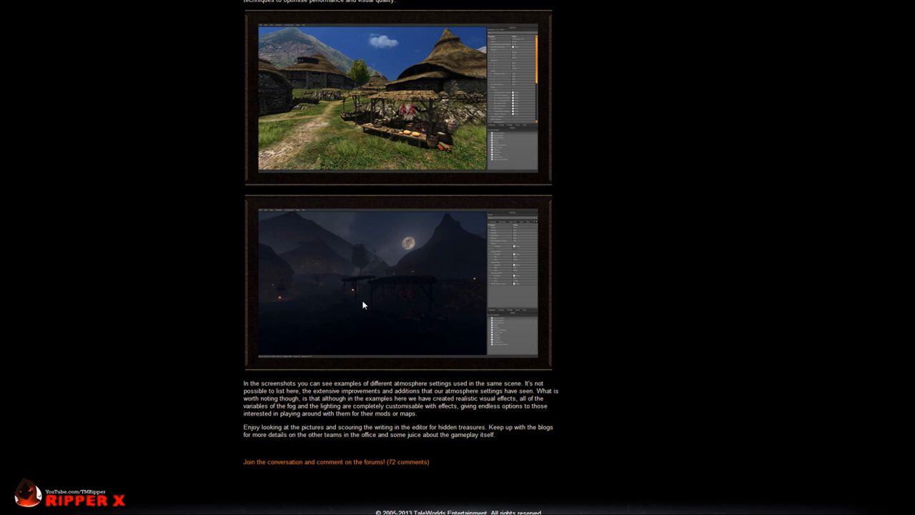
mouse_move(321, 305)
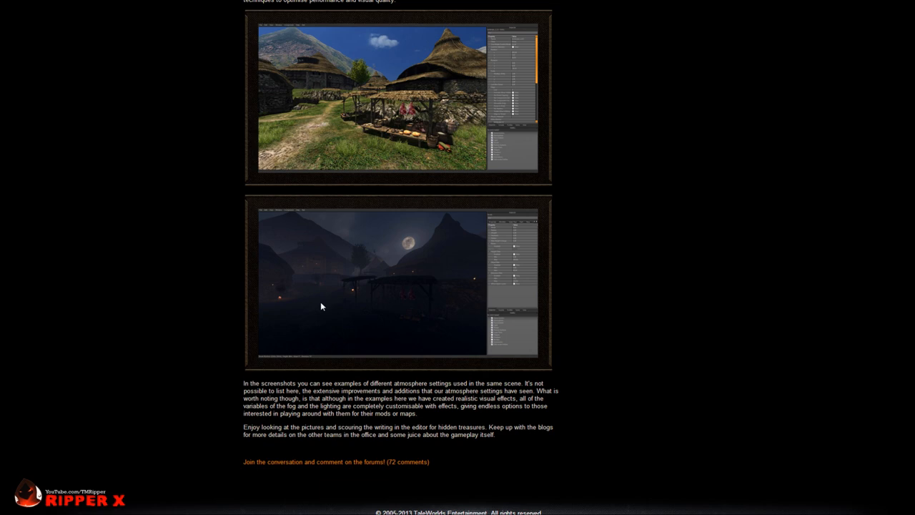
mouse_move(181, 248)
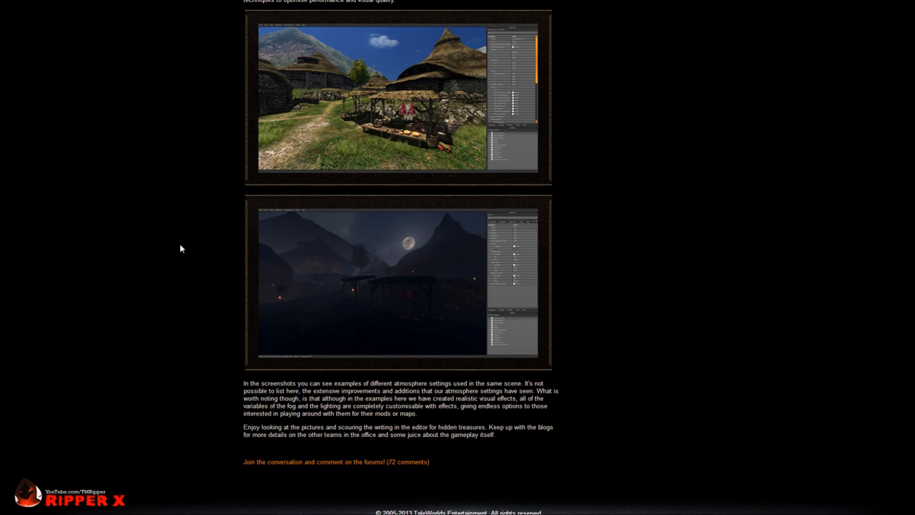
mouse_move(201, 290)
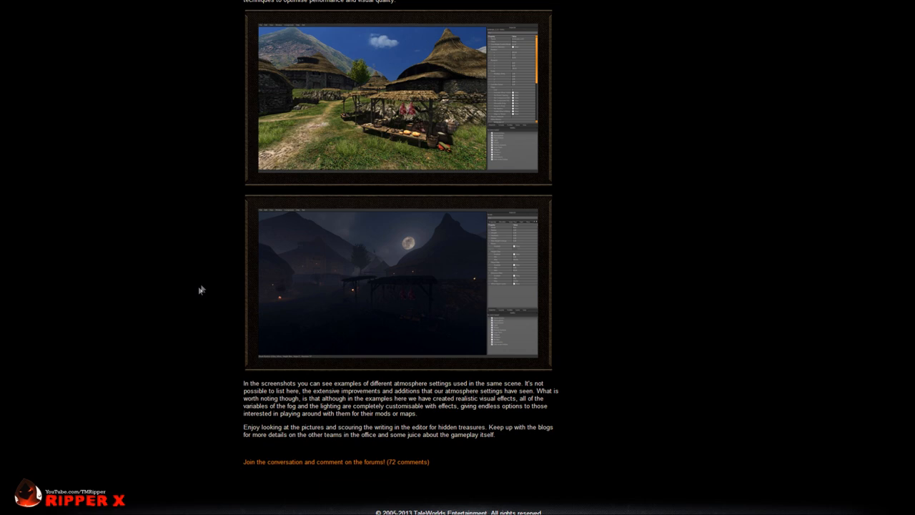
mouse_move(199, 340)
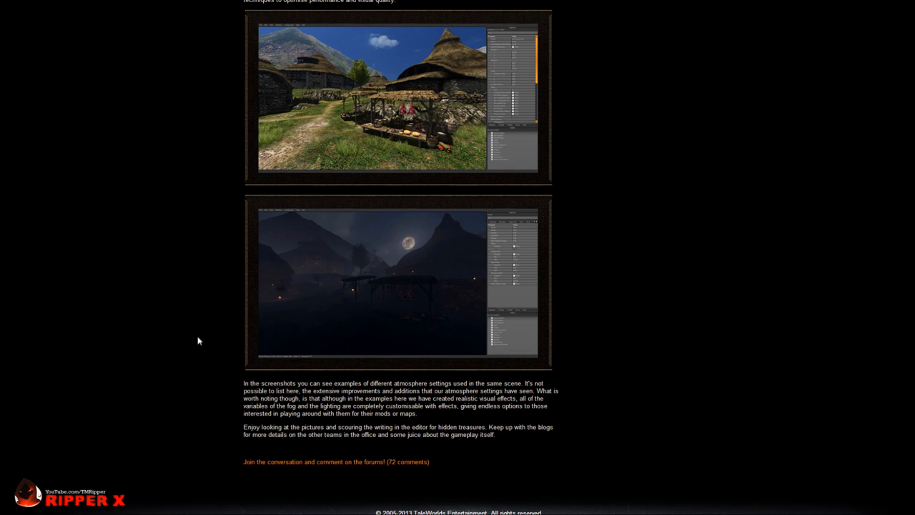
mouse_move(411, 308)
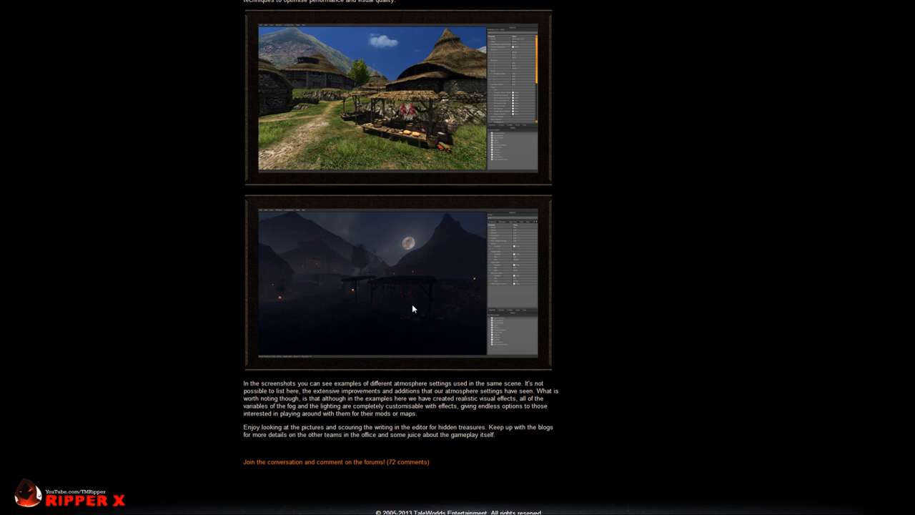
mouse_move(198, 356)
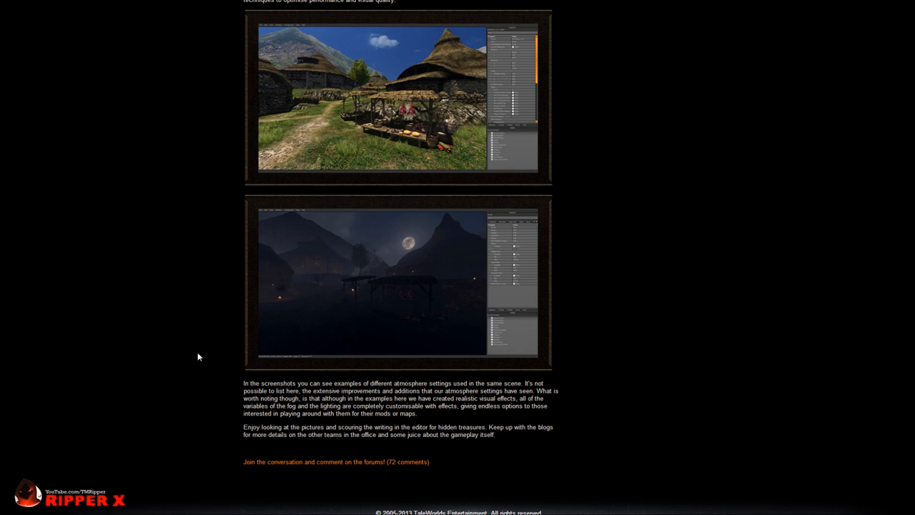
mouse_move(126, 279)
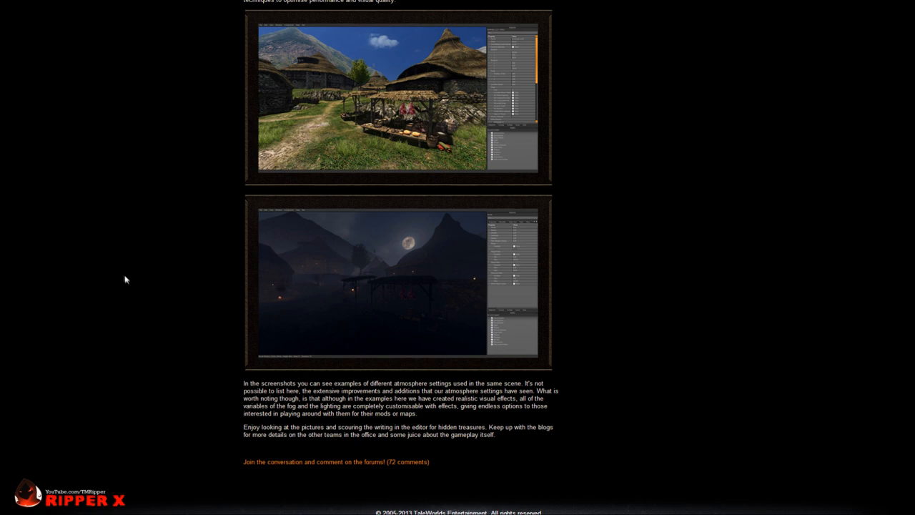
mouse_move(554, 332)
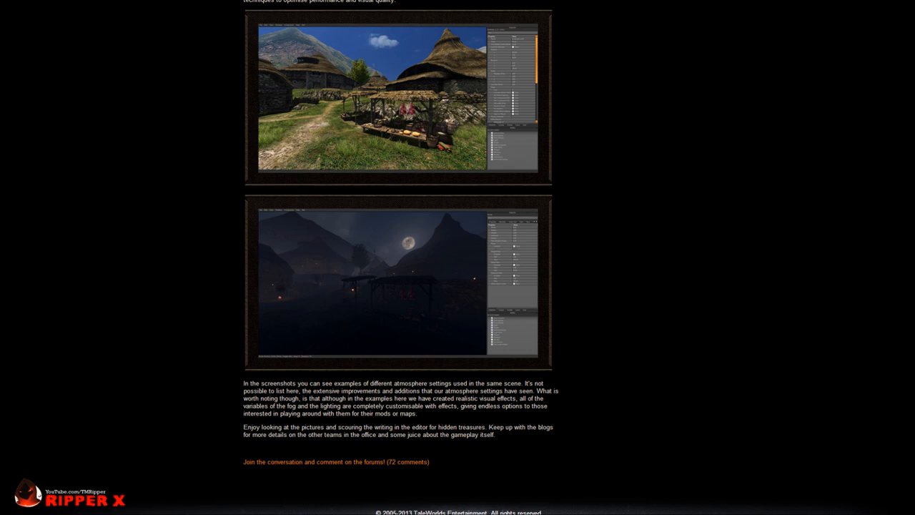
mouse_move(198, 363)
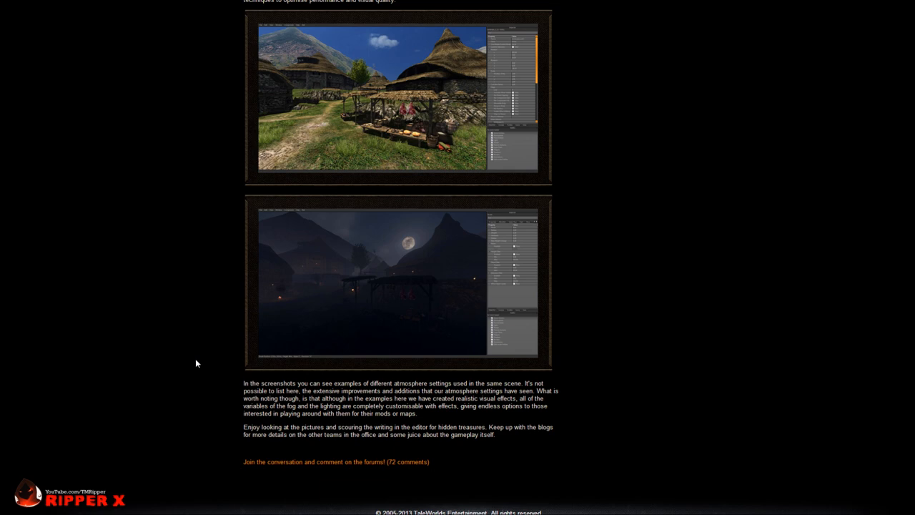